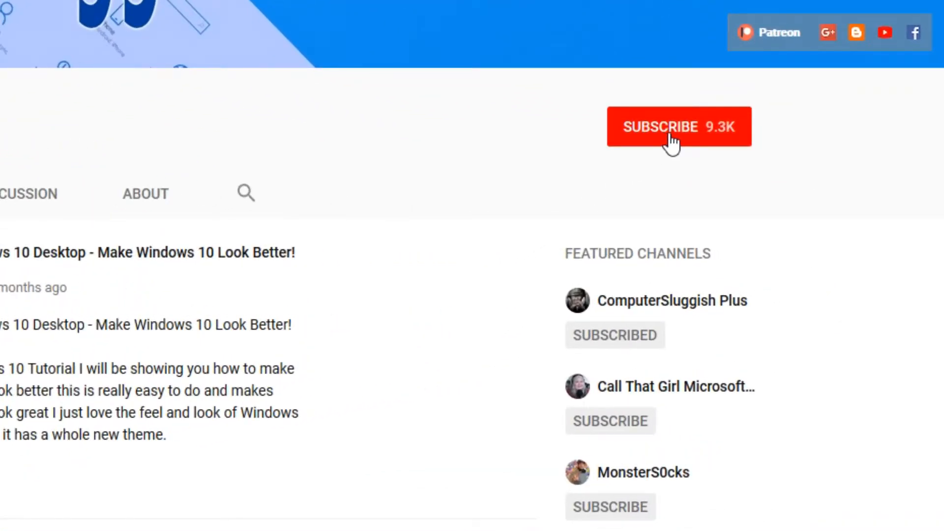
Step: Subscribe to the YouTube channel with 9.3K subscribers
left_click(678, 127)
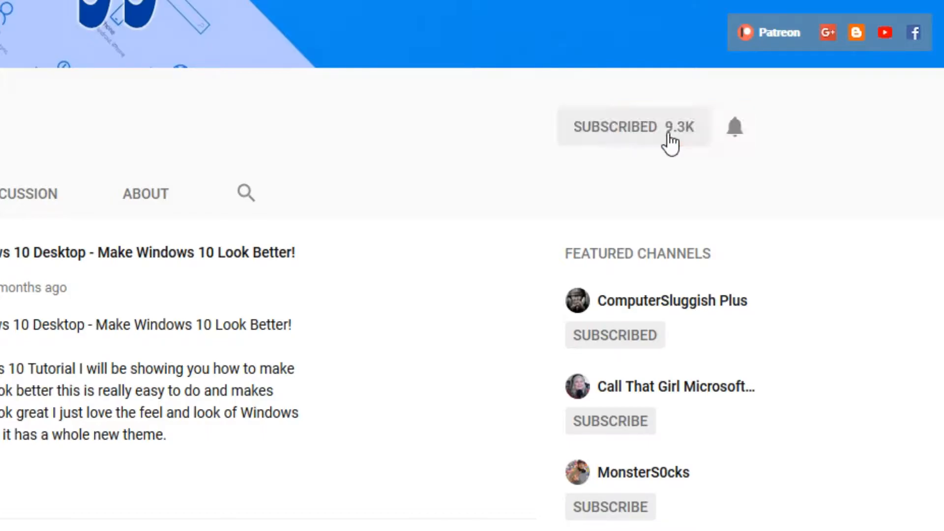
mouse_move(735, 127)
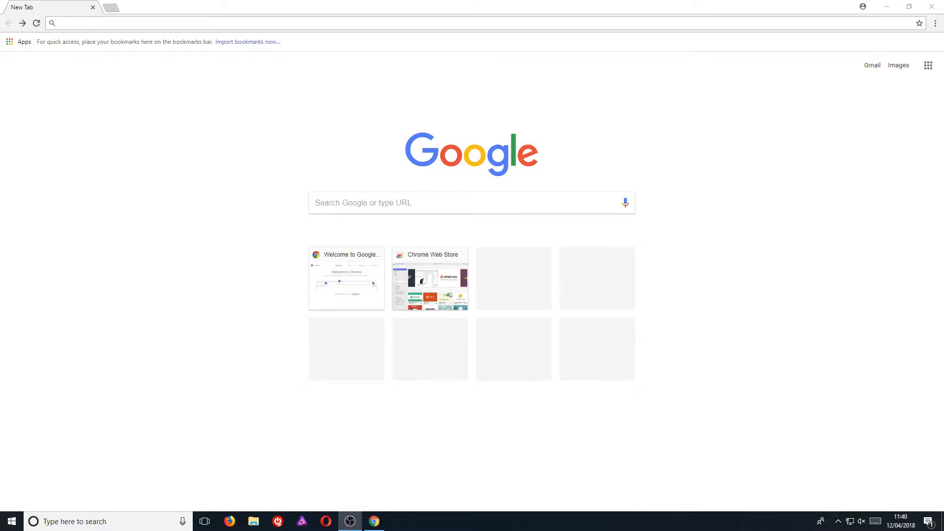
mouse_move(812, 148)
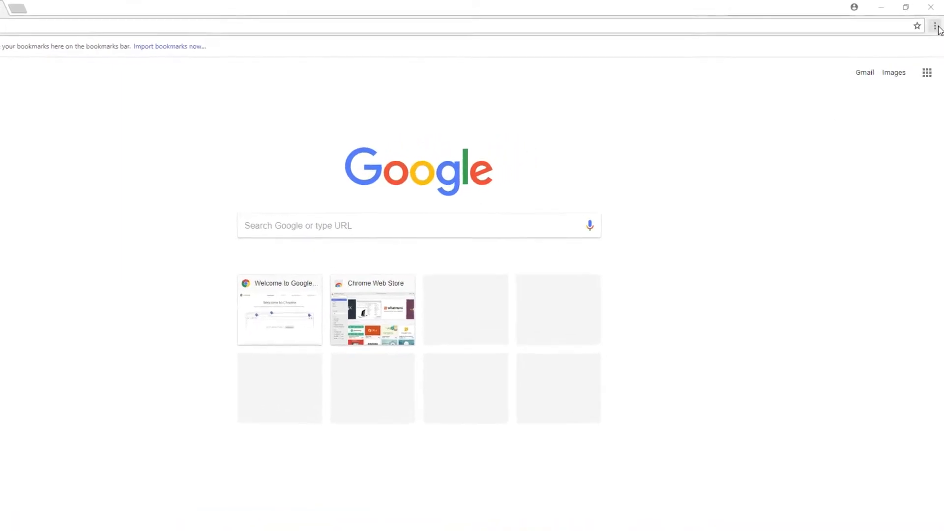
Step: Reach chrome://history from the three-dot menu's History entry
left_click(937, 26)
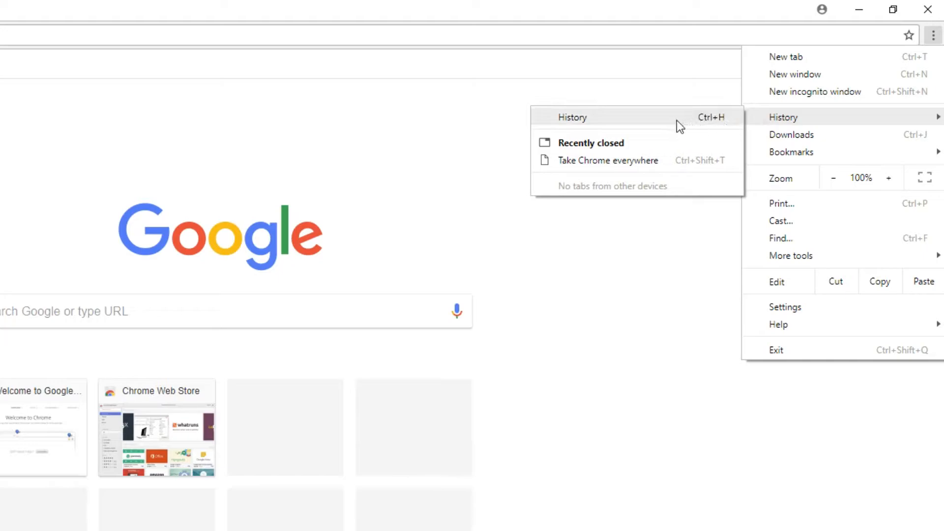
mouse_move(650, 124)
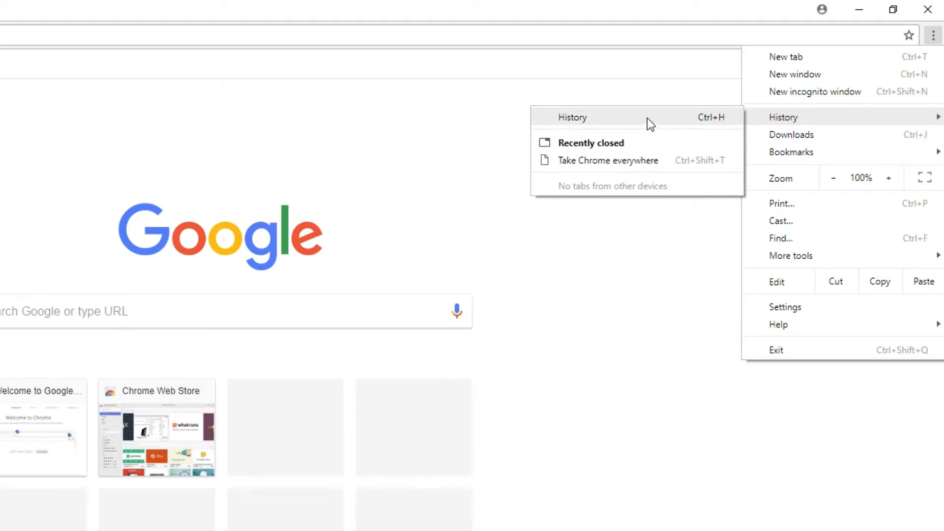
left_click(572, 117)
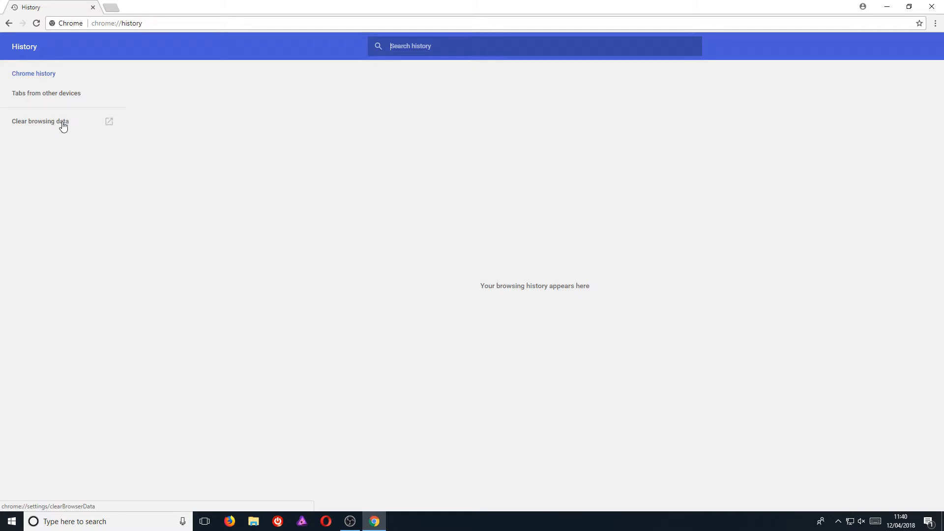
Step: Bring up the Clear browsing data dialog from the History page, set to Last hour
left_click(39, 121)
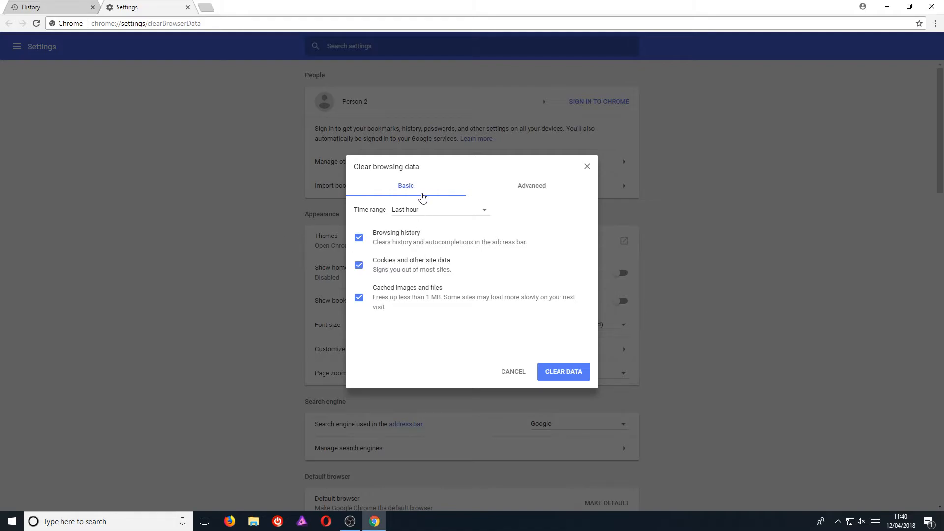
mouse_move(433, 272)
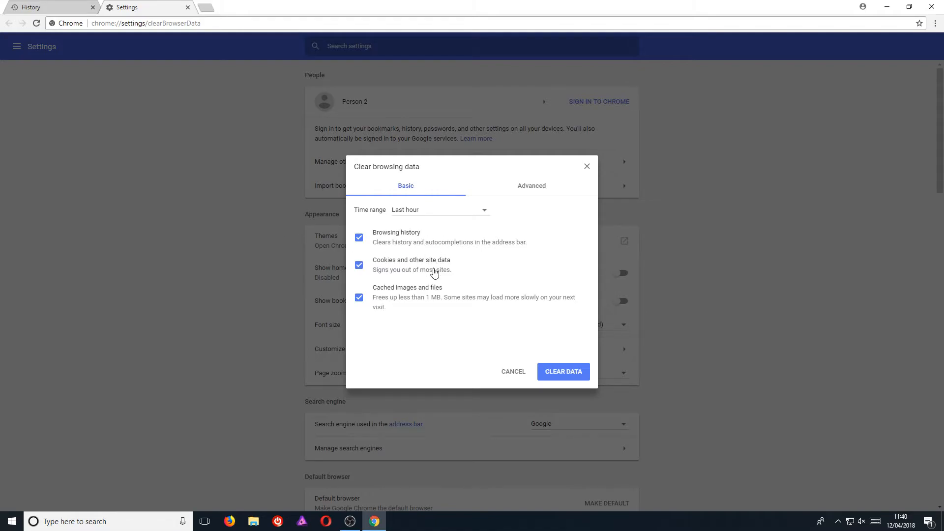
mouse_move(418, 308)
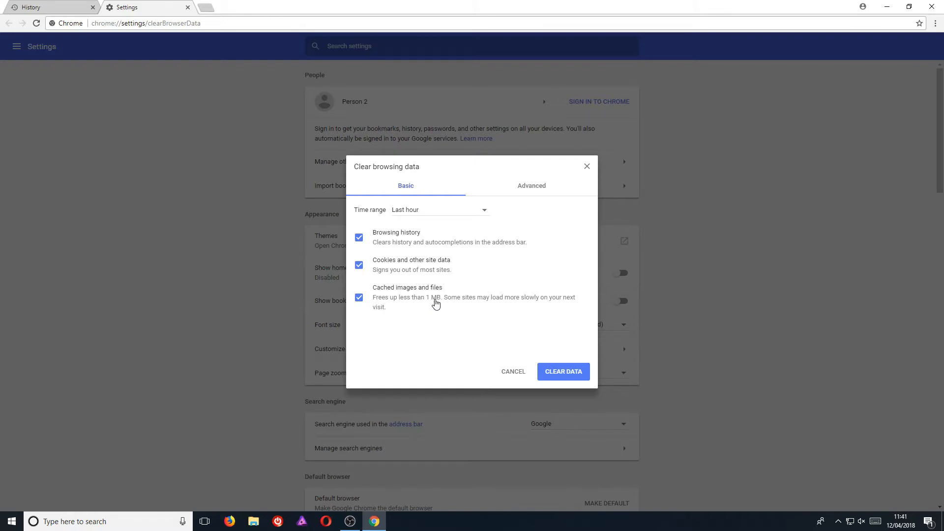
mouse_move(431, 215)
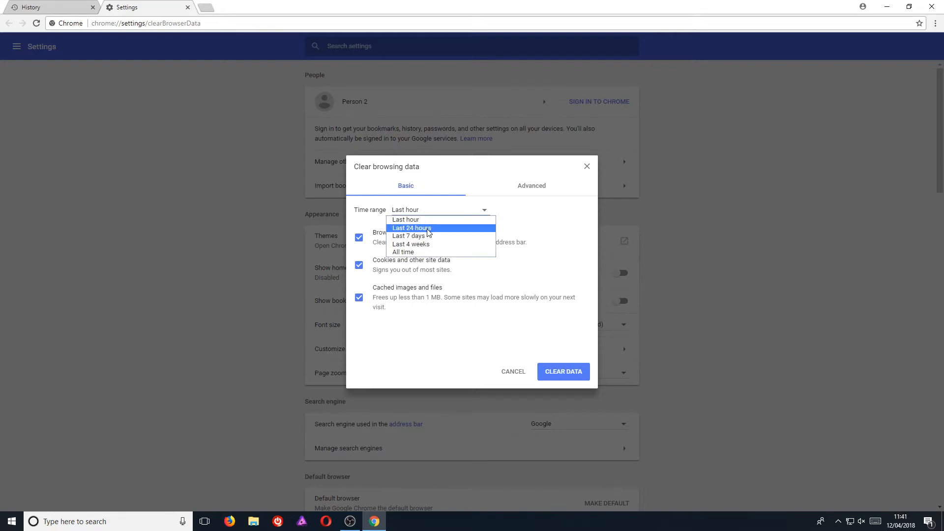
mouse_move(437, 245)
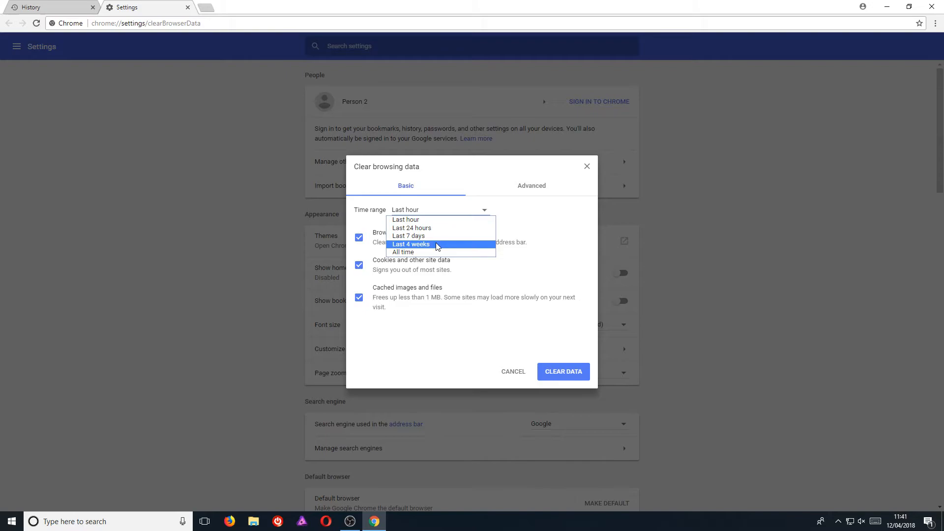
mouse_move(436, 251)
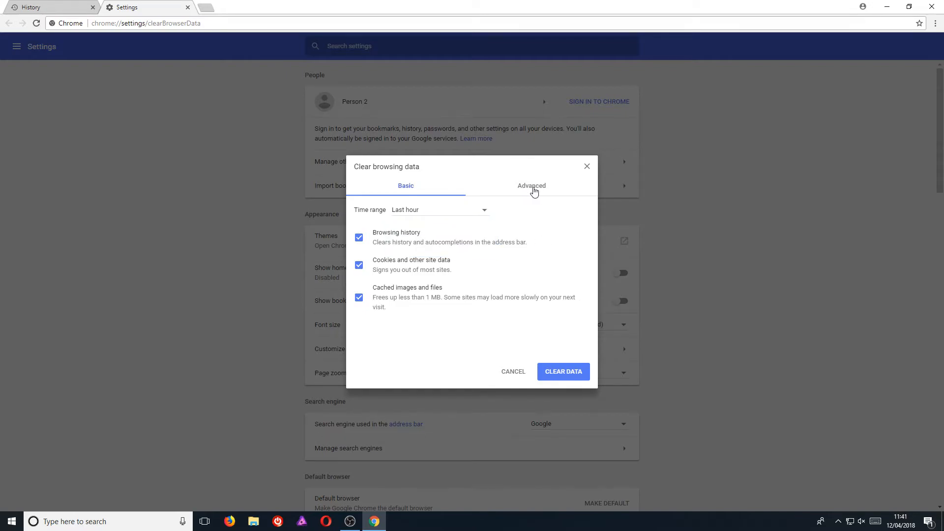
Step: On Advanced, tick every data category including passwords and media licenses, with time range All time
left_click(531, 186)
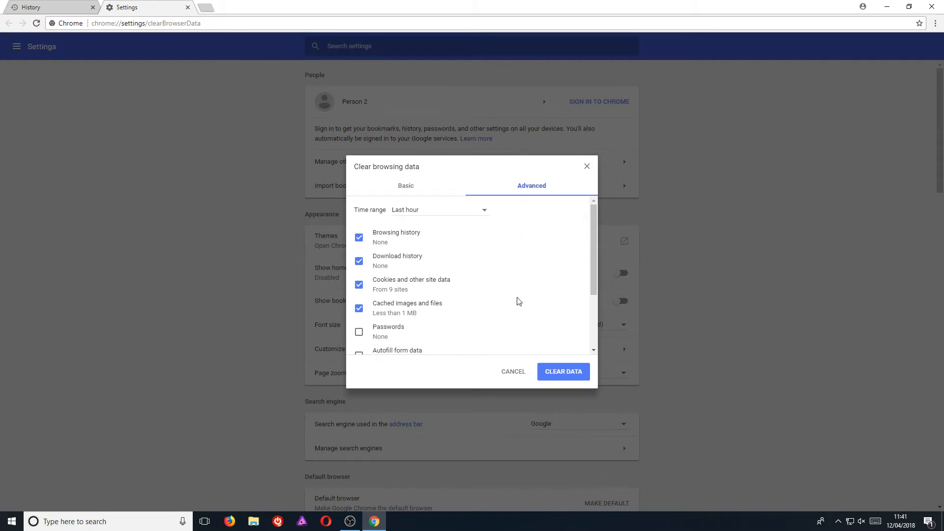
scroll("down", 3)
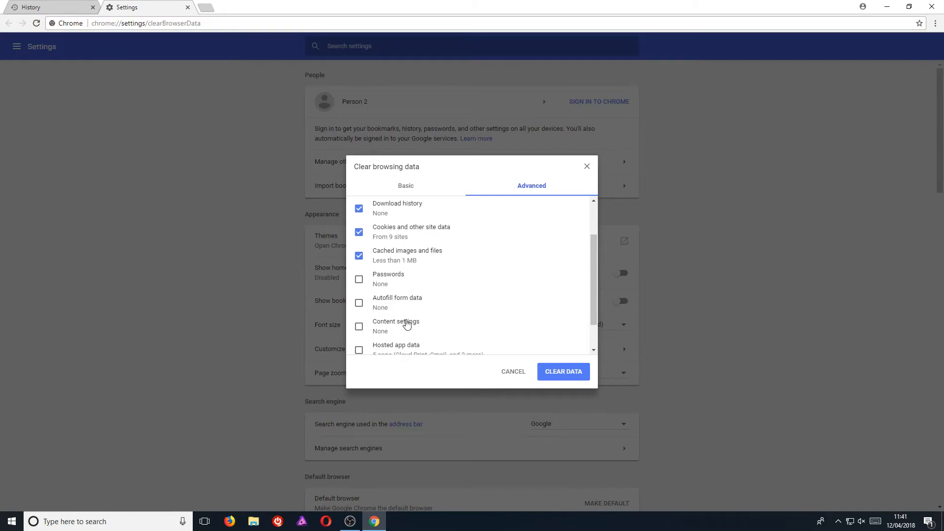
scroll("down", 3)
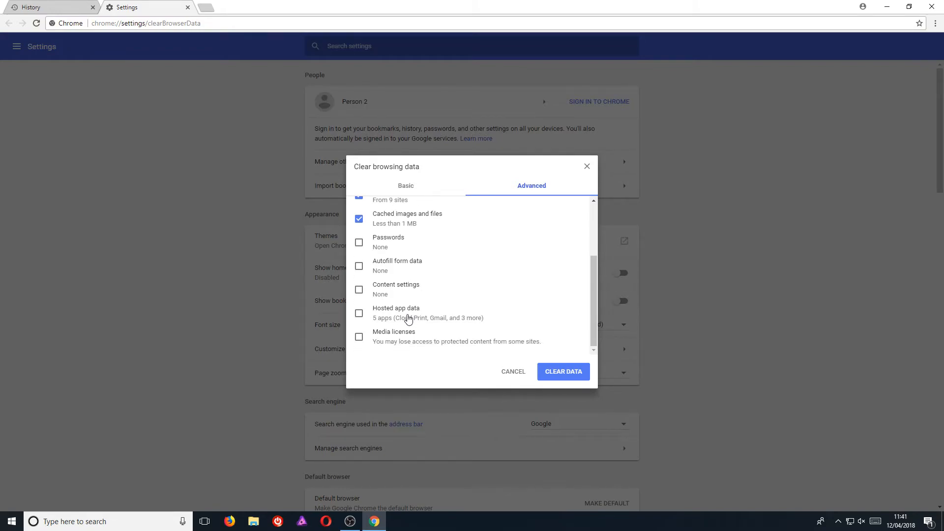
mouse_move(420, 317)
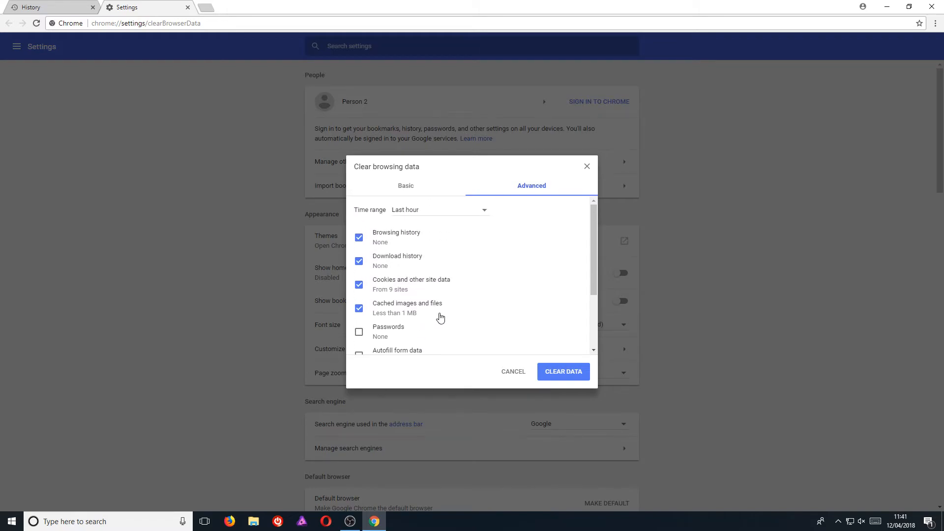
mouse_move(452, 242)
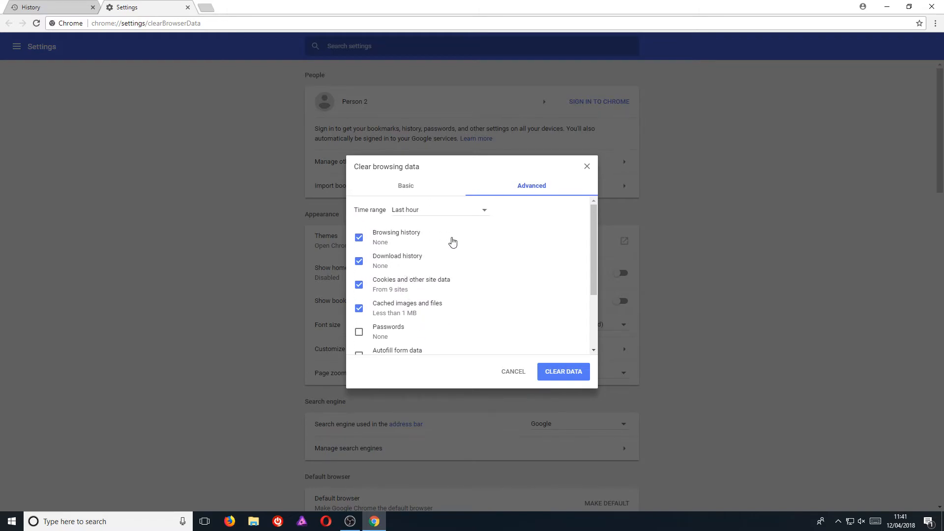
scroll("down", 3)
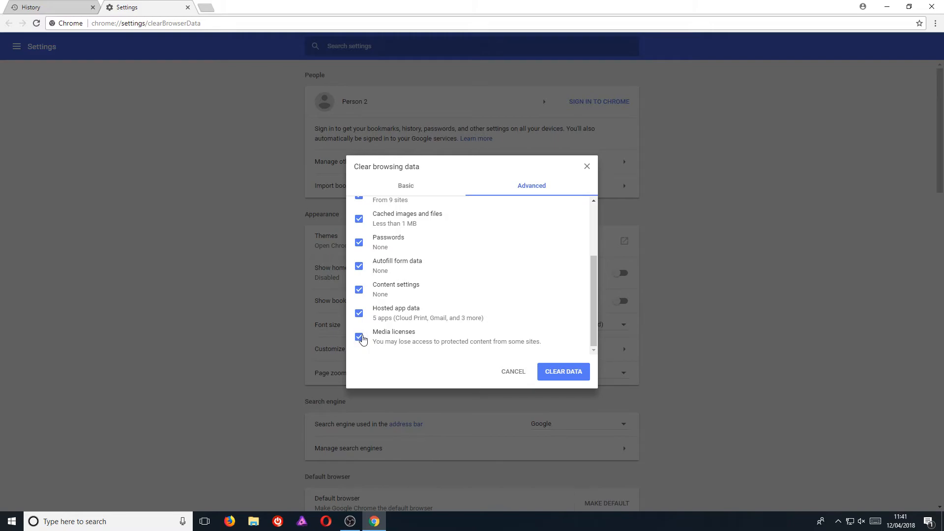
mouse_move(413, 334)
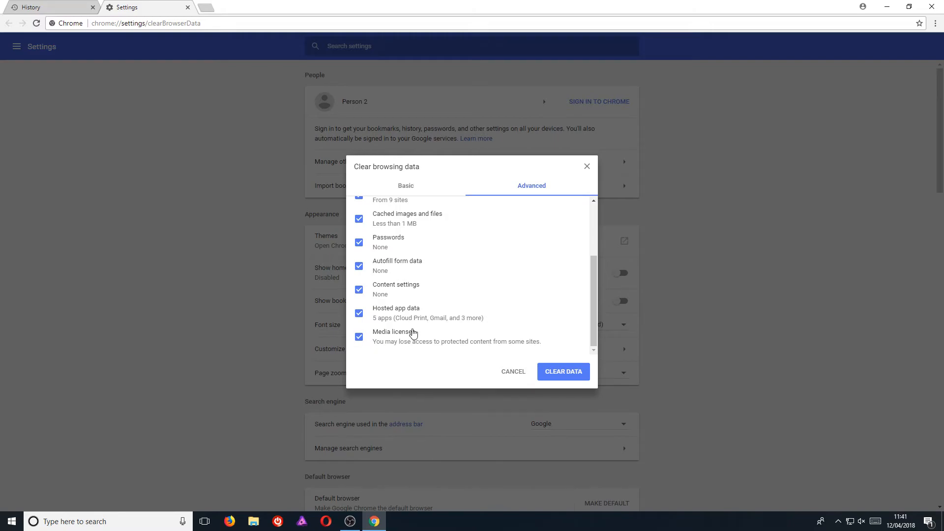
mouse_move(485, 293)
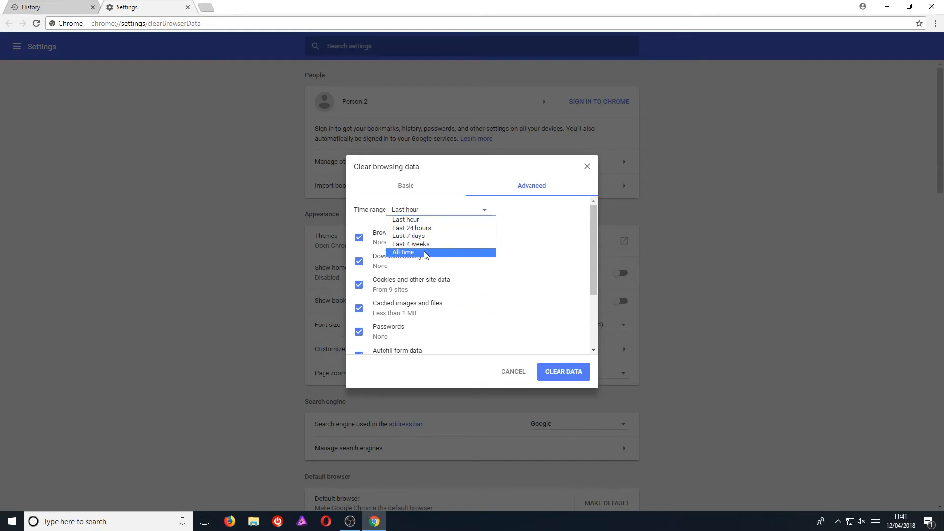
left_click(402, 252)
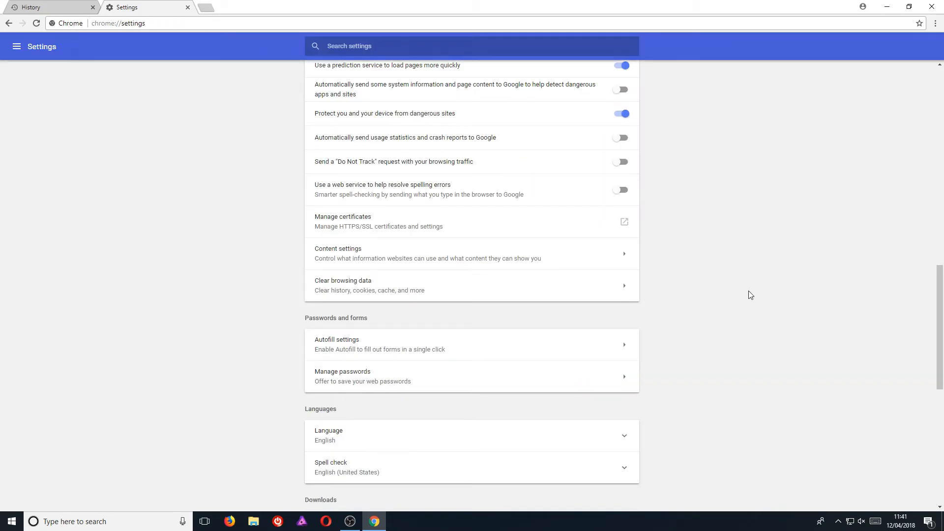
mouse_move(754, 312)
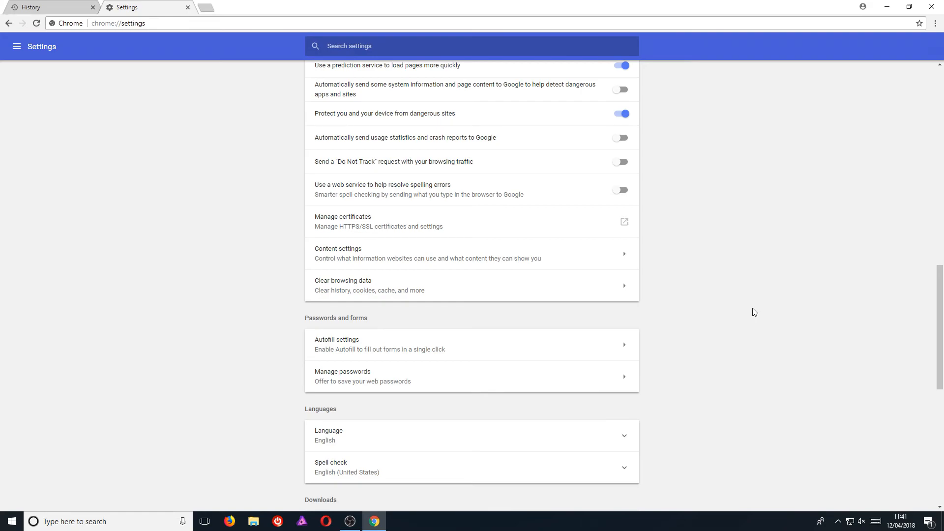
mouse_move(727, 302)
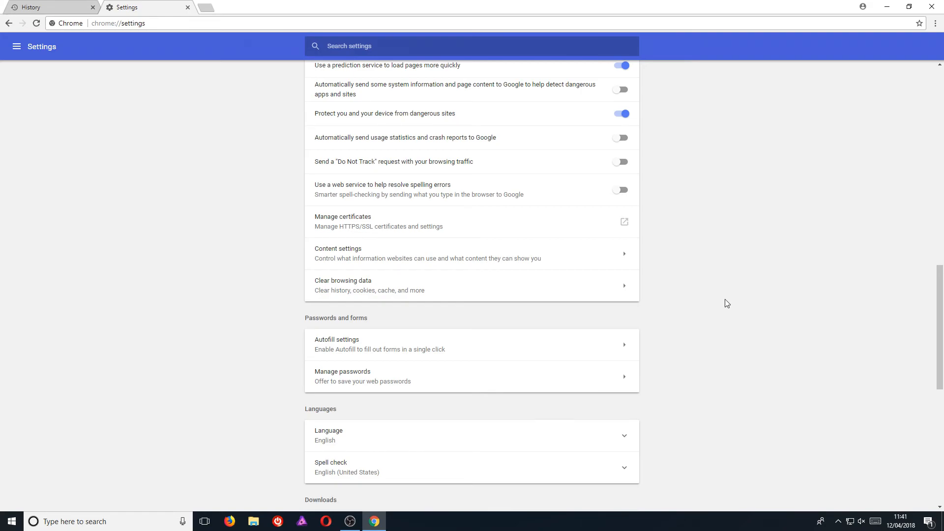